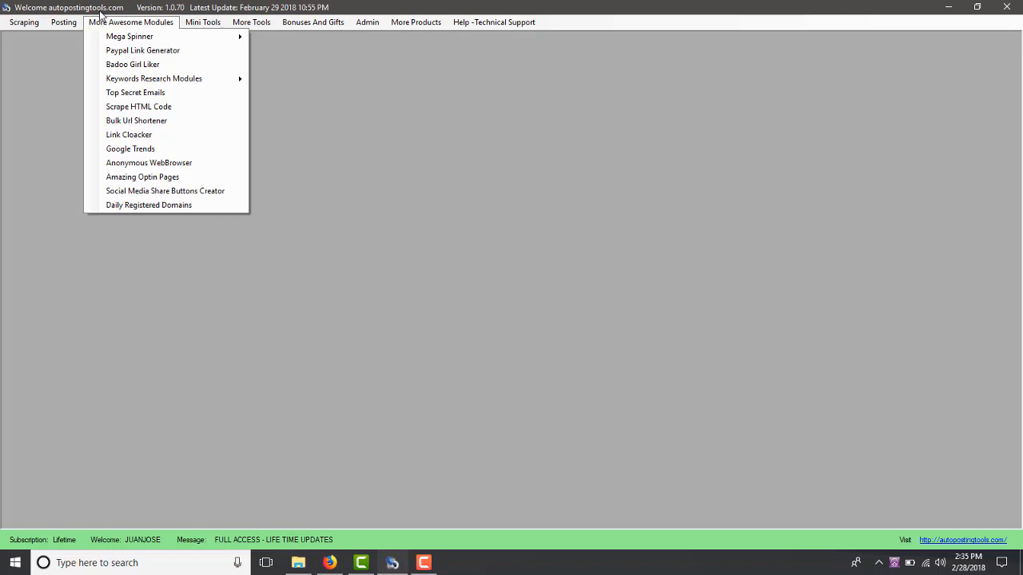
{"action": "mouse_move", "coordinate": [161, 28]}
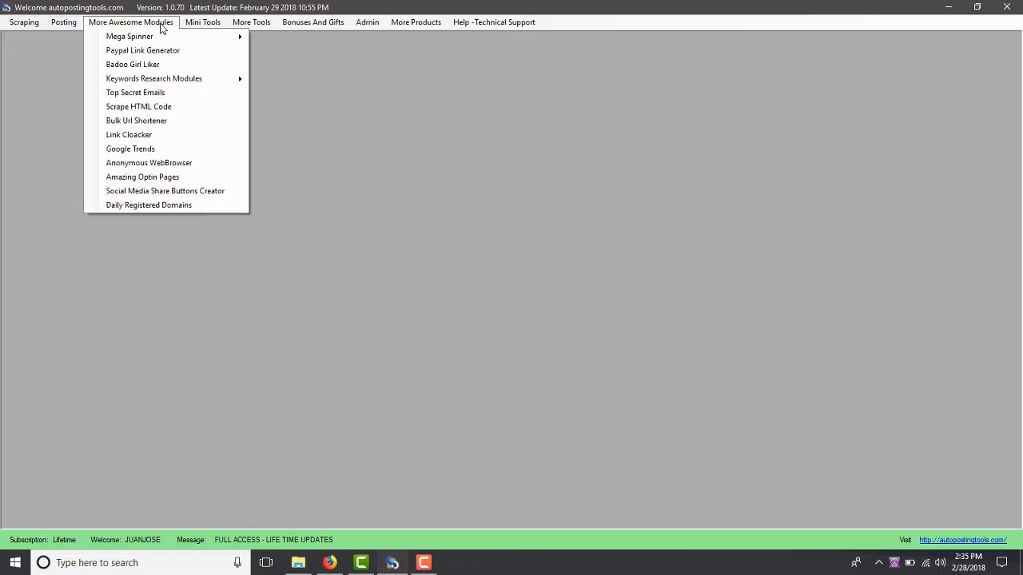
Launch Proxy Checker from the More Tools menu.
{"action": "left_click", "coordinate": [251, 22]}
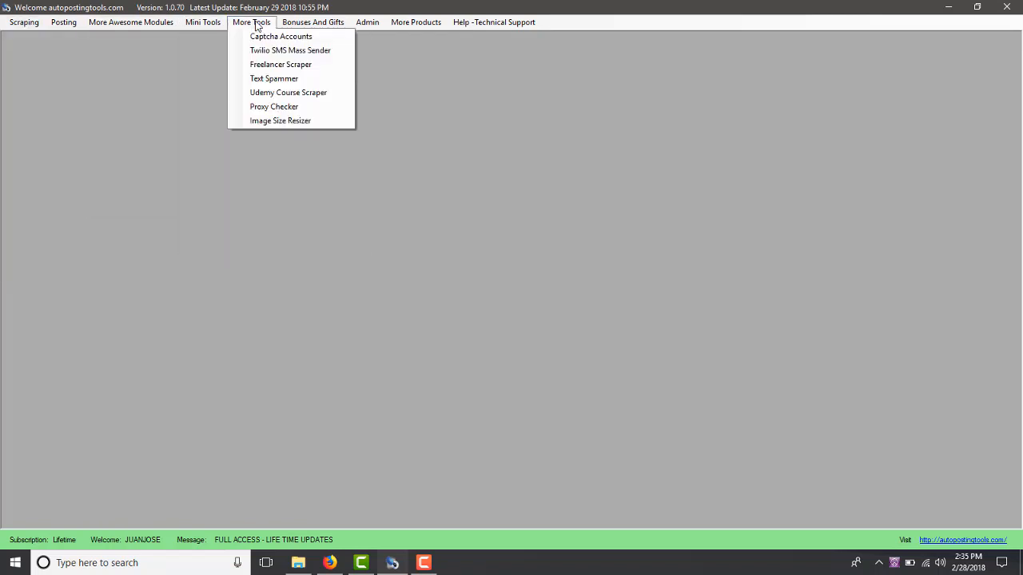
{"action": "mouse_move", "coordinate": [292, 120]}
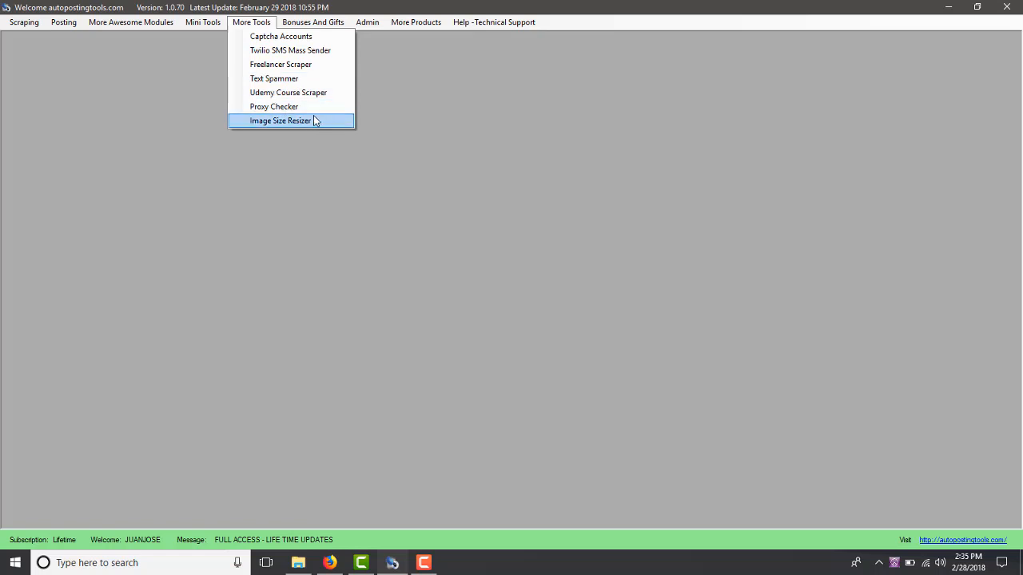
{"action": "left_click", "coordinate": [274, 106]}
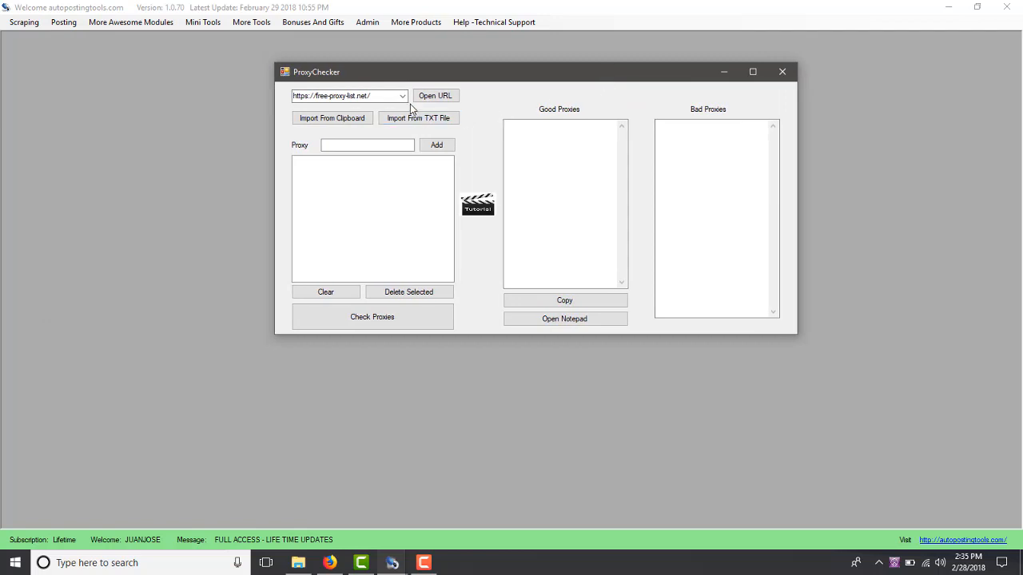
{"action": "left_click", "coordinate": [402, 95]}
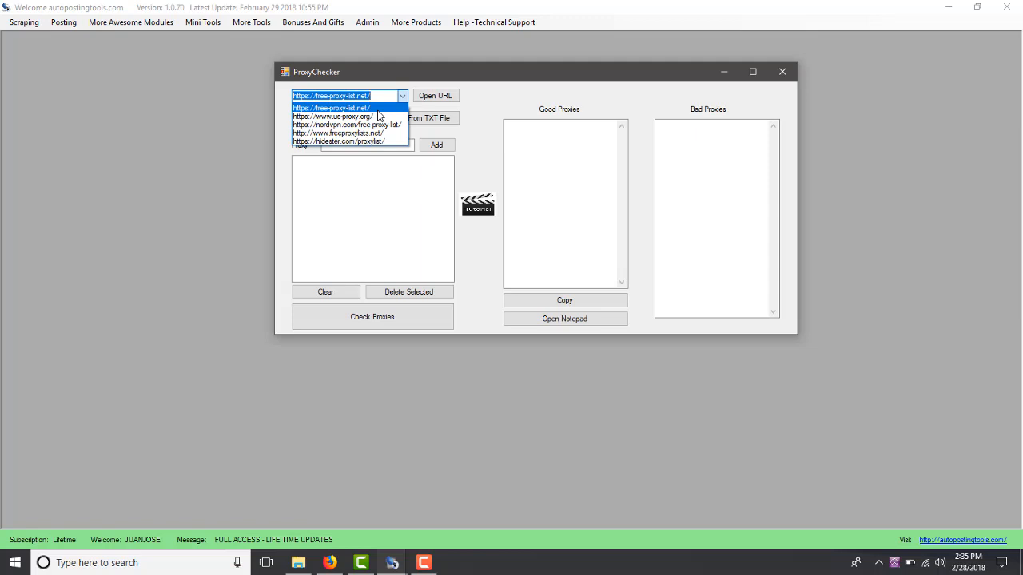
{"action": "left_click", "coordinate": [436, 95]}
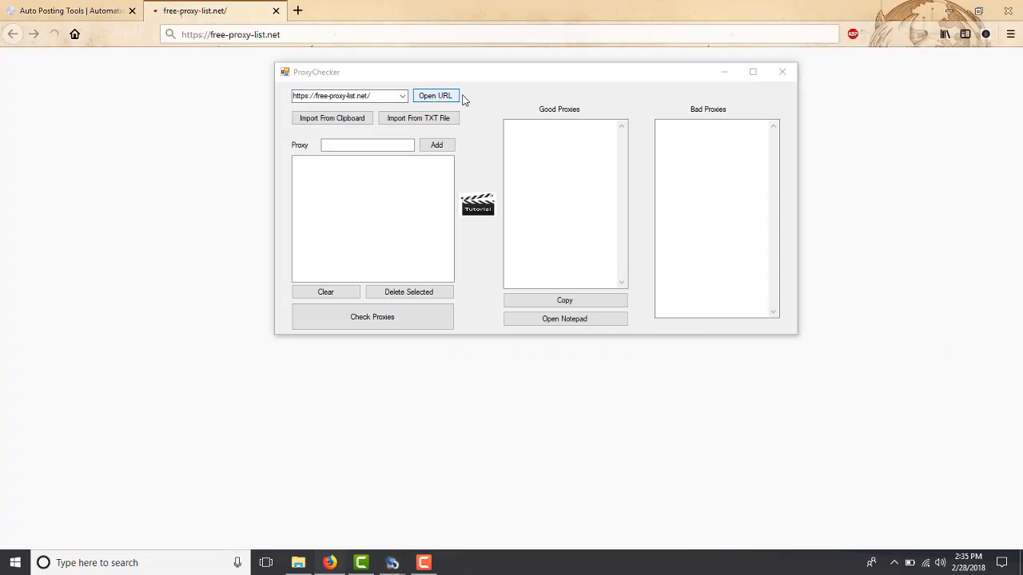
Scroll free-proxy-list.net down to its table of checked proxies.
{"action": "left_click", "coordinate": [435, 95]}
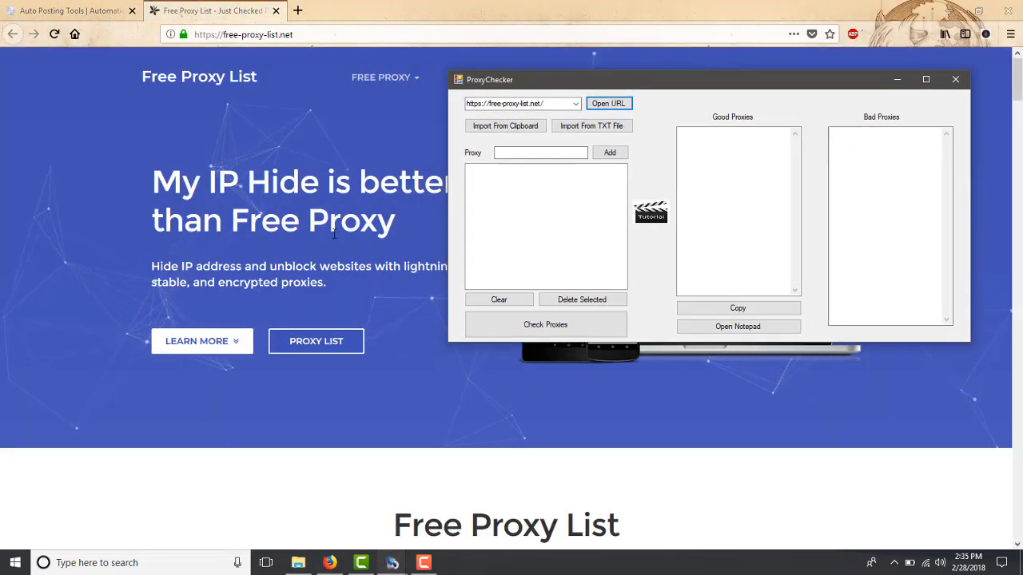
{"action": "scroll", "scroll_direction": "down", "scroll_amount": 3}
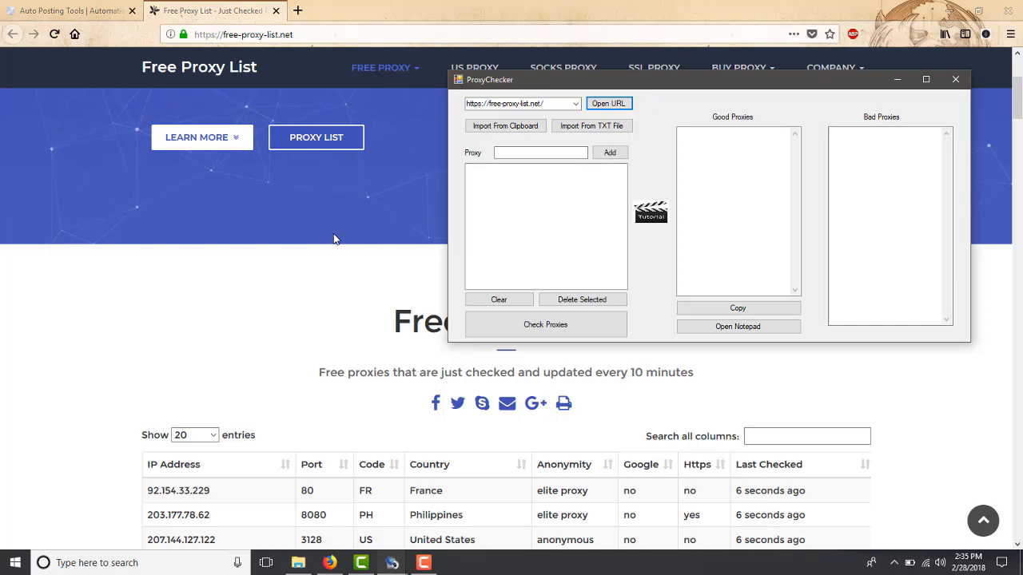
{"action": "scroll", "scroll_direction": "down", "scroll_amount": 3}
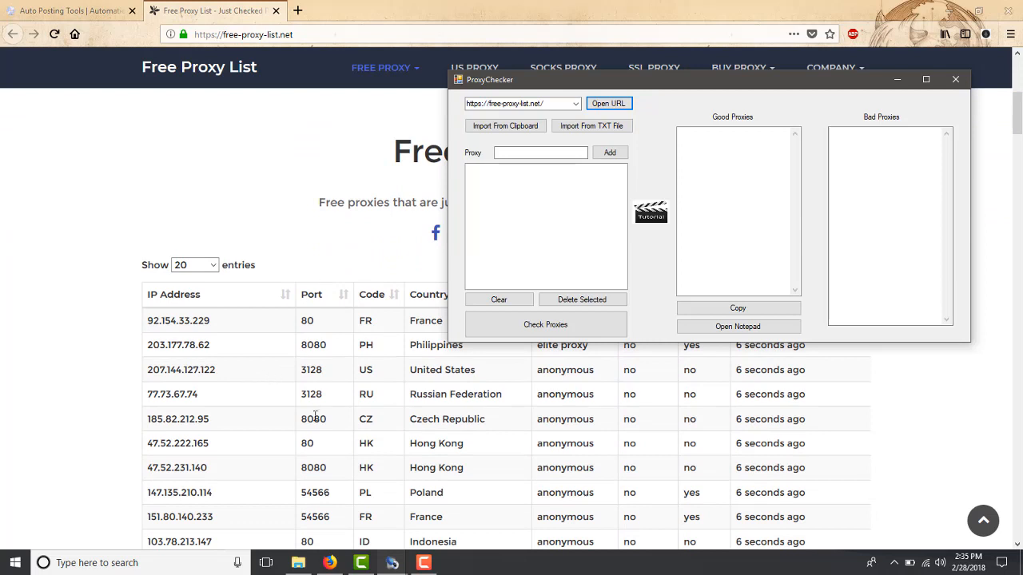
{"action": "mouse_move", "coordinate": [293, 410]}
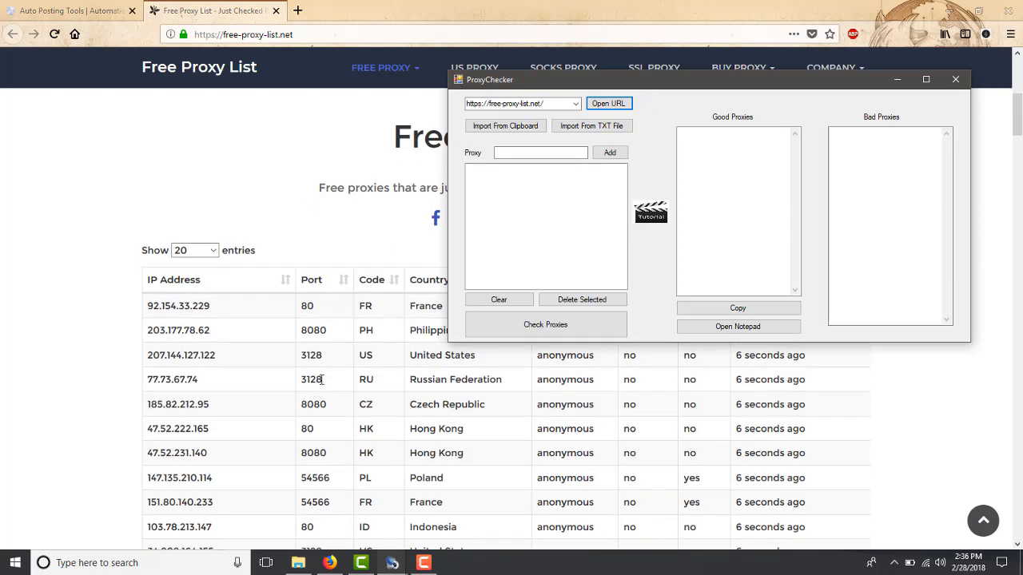
{"action": "mouse_move", "coordinate": [333, 363]}
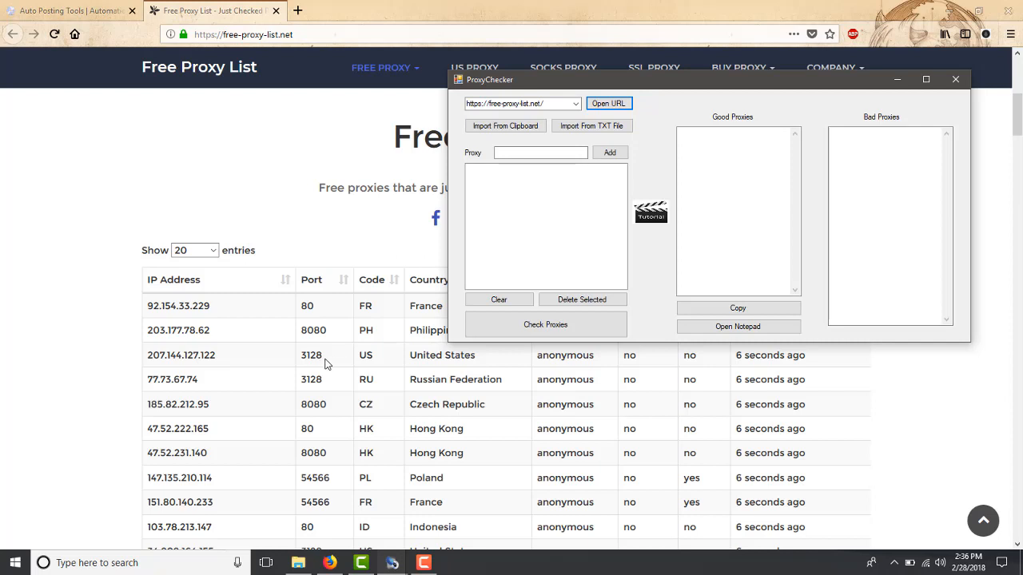
{"action": "mouse_move", "coordinate": [357, 338]}
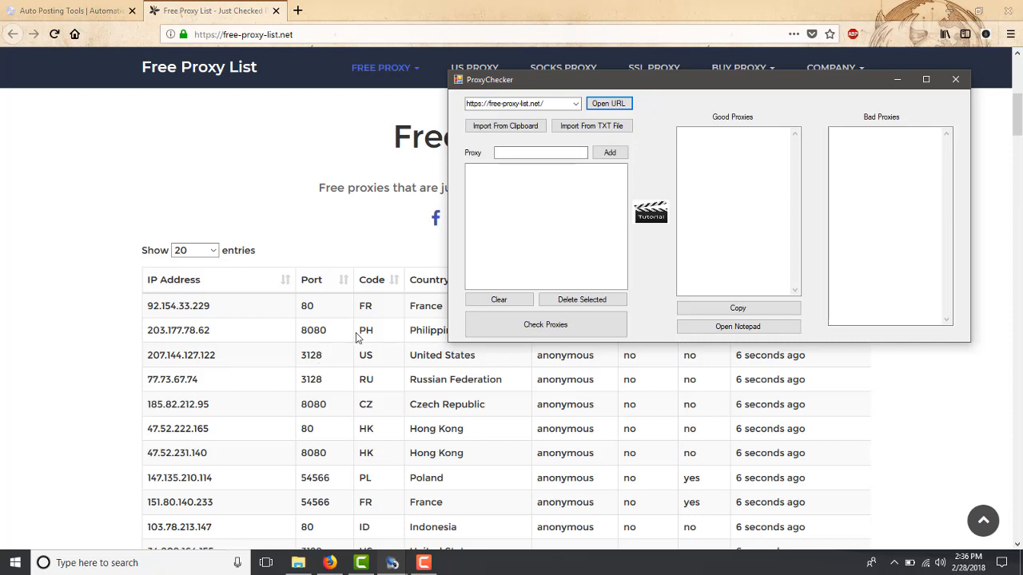
Copy 207.144.127.122:3128 from the web table into Proxy Checker's list.
{"action": "double_click", "coordinate": [310, 355]}
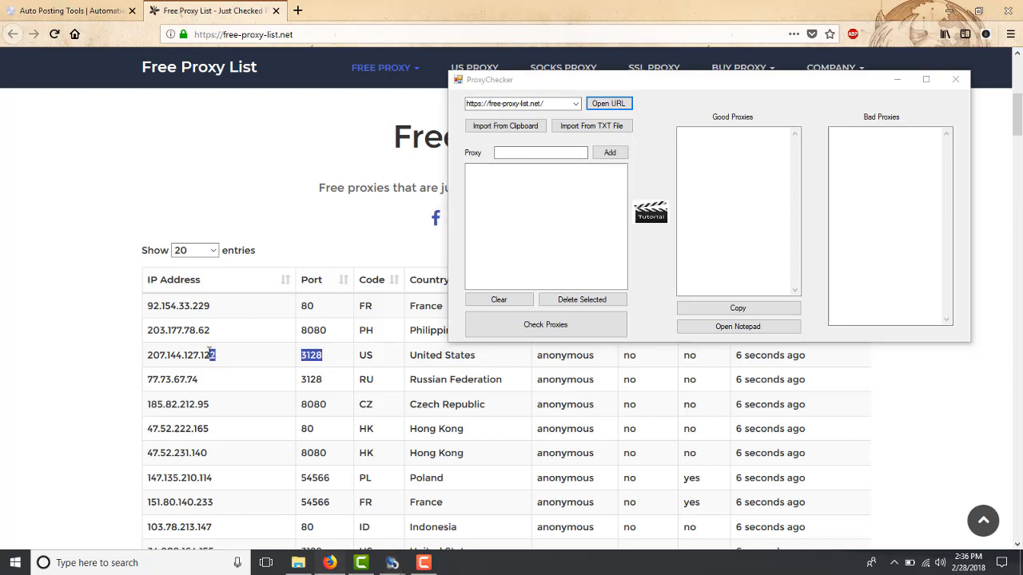
{"action": "right_click", "coordinate": [180, 354]}
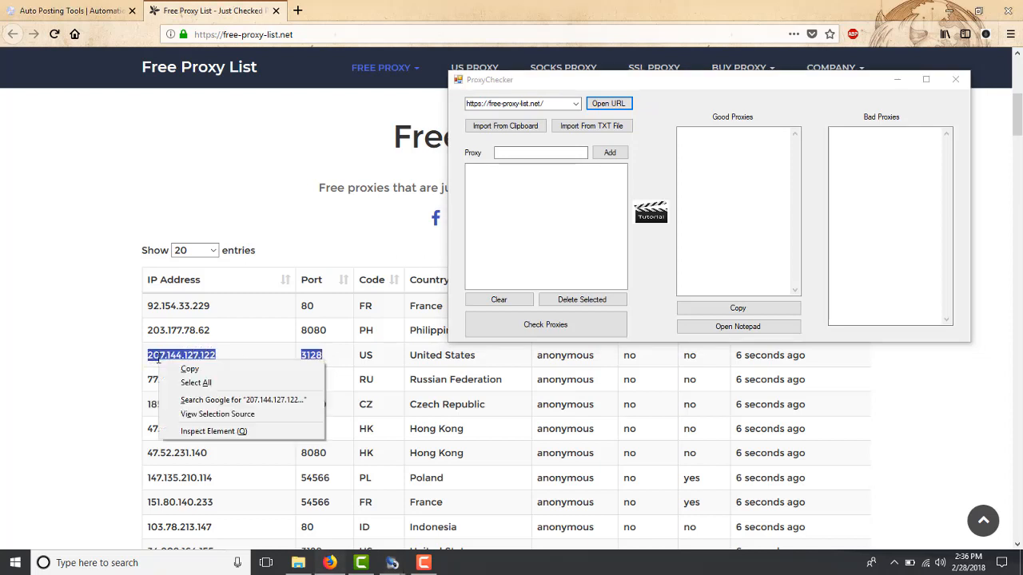
{"action": "left_click", "coordinate": [540, 152]}
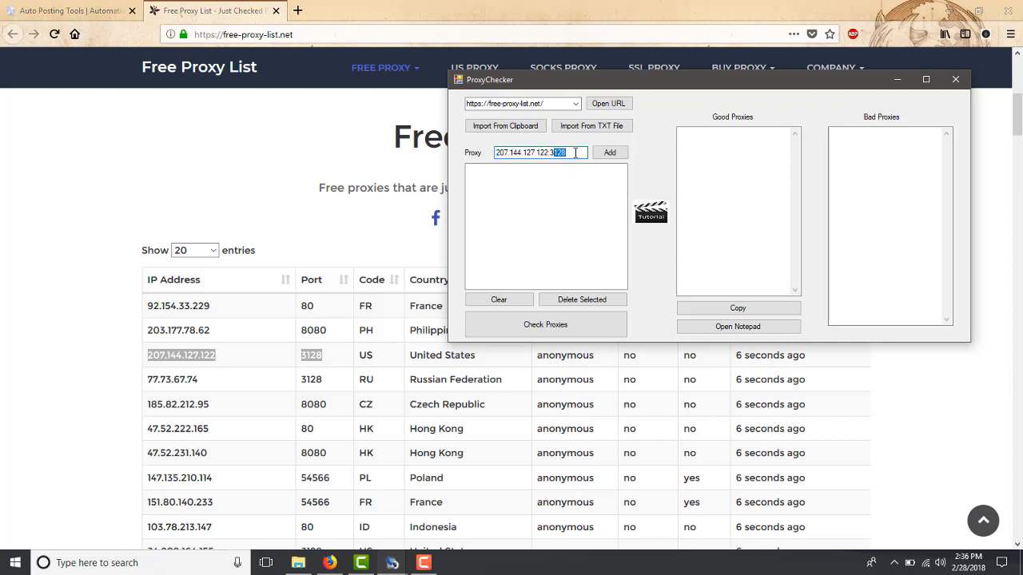
{"action": "left_click", "coordinate": [609, 152]}
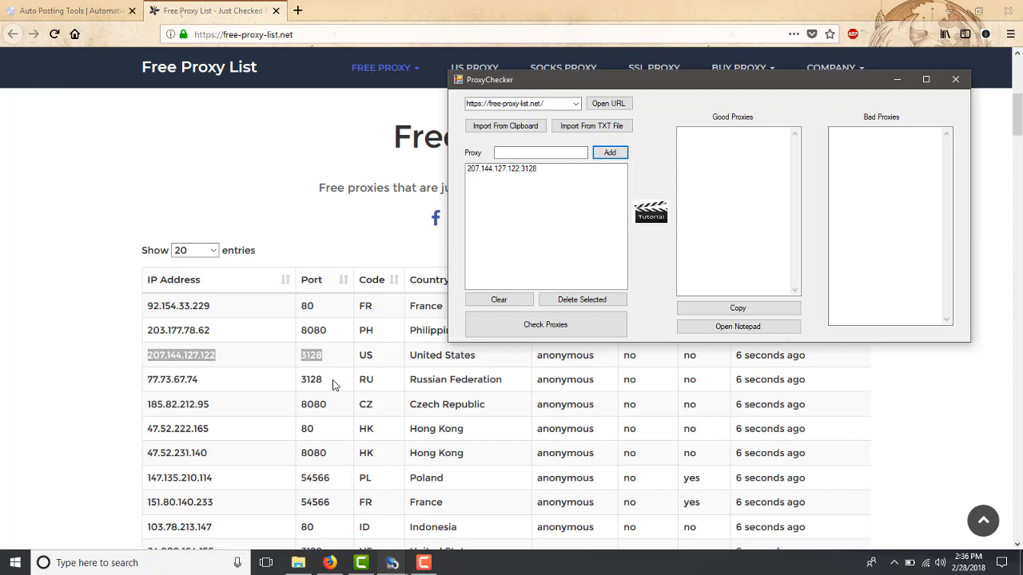
{"action": "scroll", "scroll_direction": "down", "scroll_amount": 3}
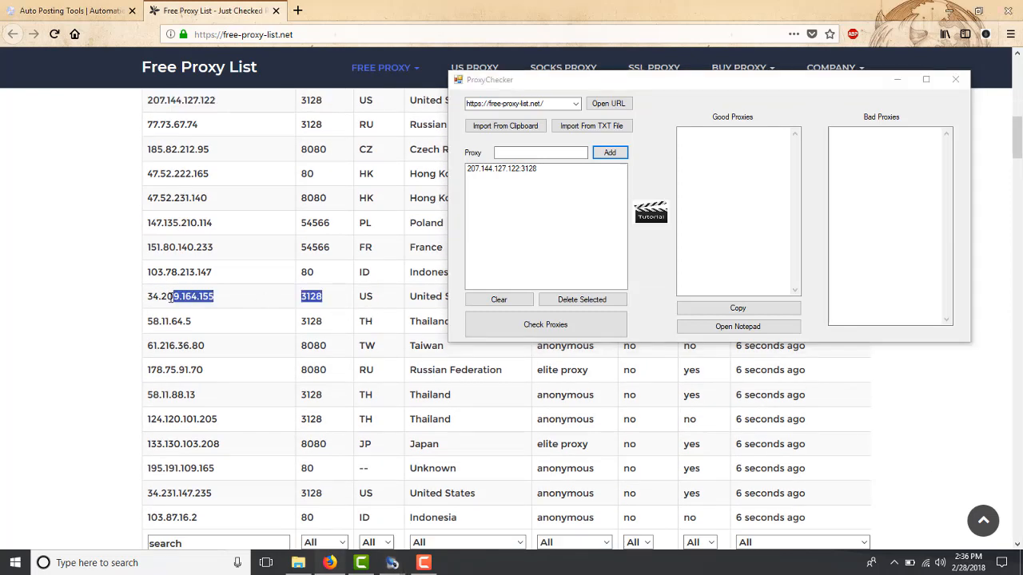
Enter and add 34.209.164.155:3128, then 34.231.147.235:3128, to Proxy Checker.
{"action": "double_click", "coordinate": [180, 296]}
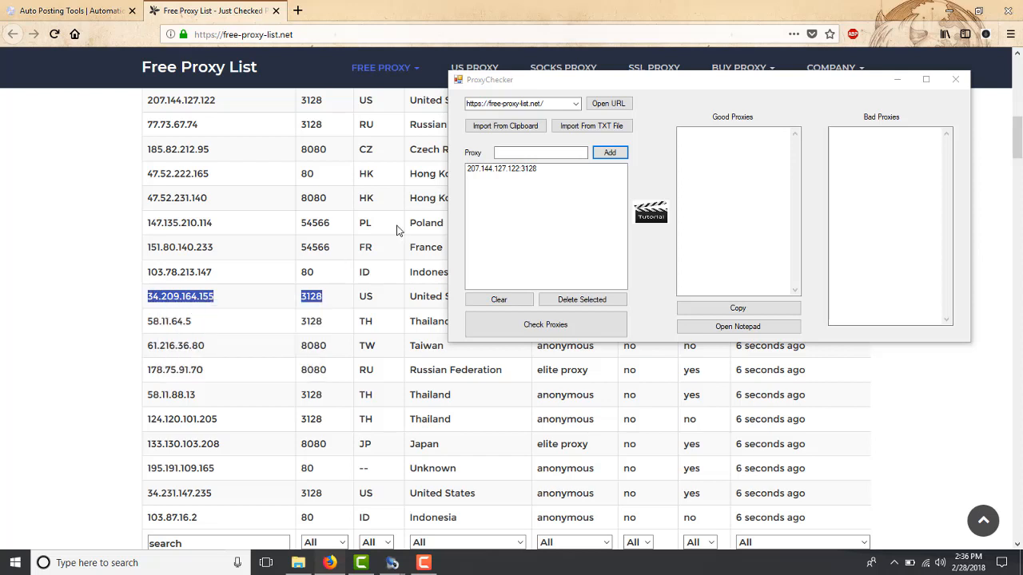
{"action": "left_click", "coordinate": [541, 152]}
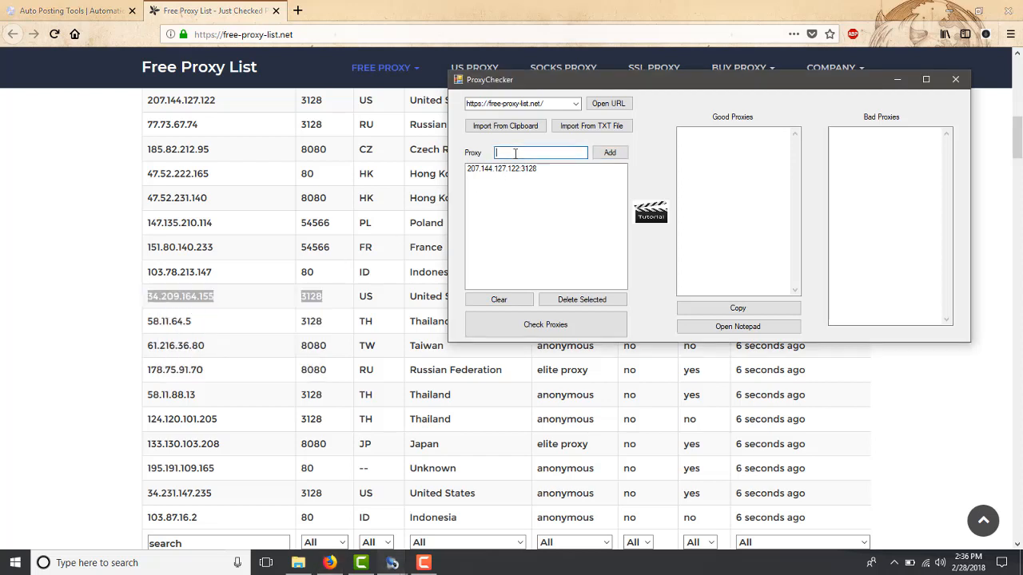
{"action": "type", "text": "34.209.164.155:3128"}
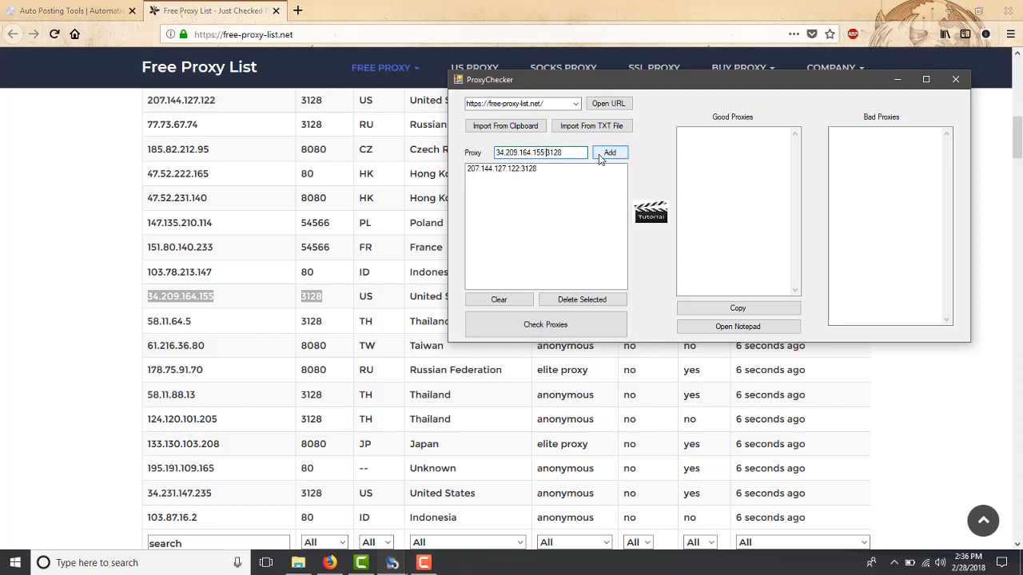
{"action": "left_click", "coordinate": [610, 152]}
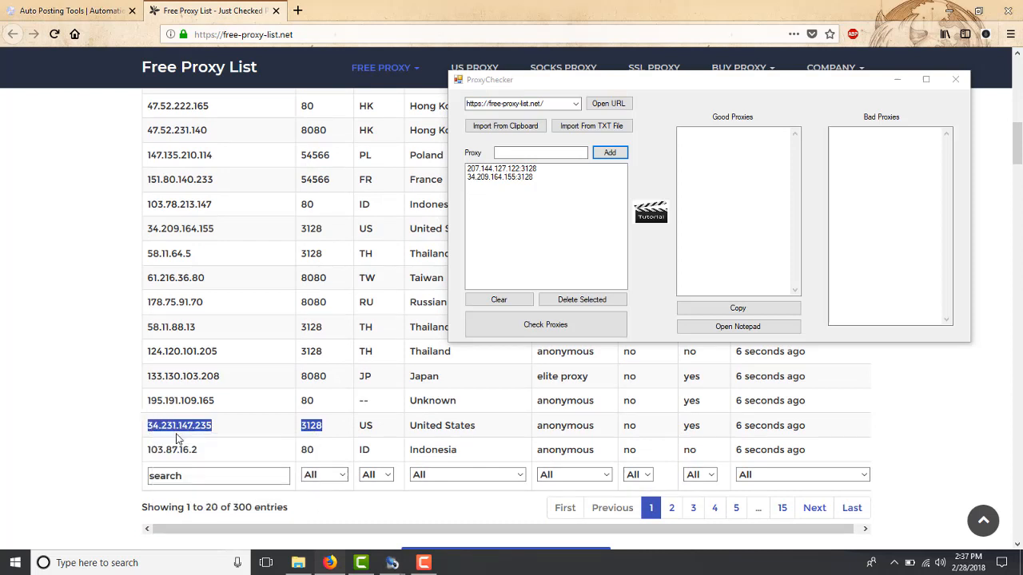
{"action": "right_click", "coordinate": [541, 153]}
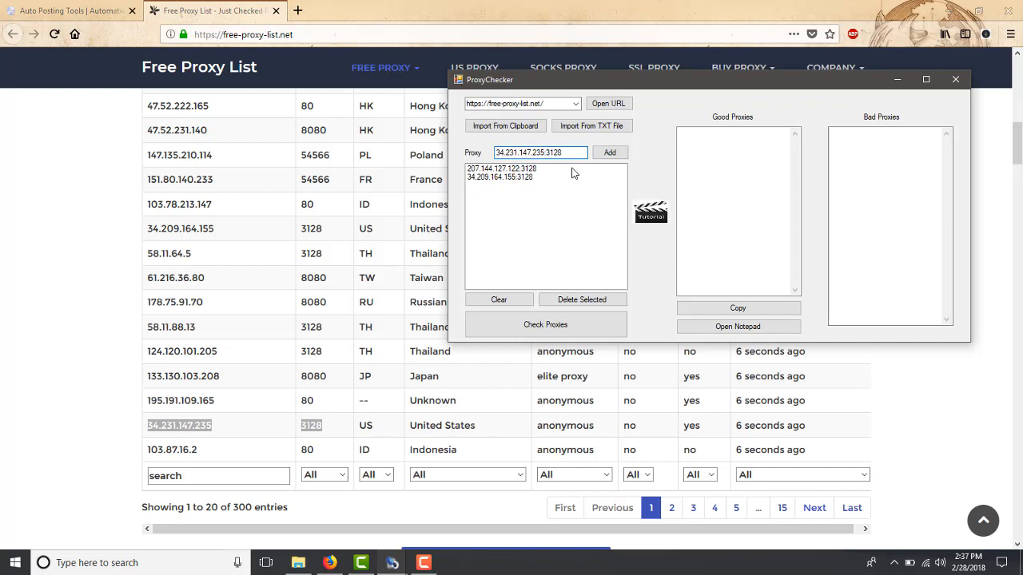
{"action": "left_click", "coordinate": [610, 153]}
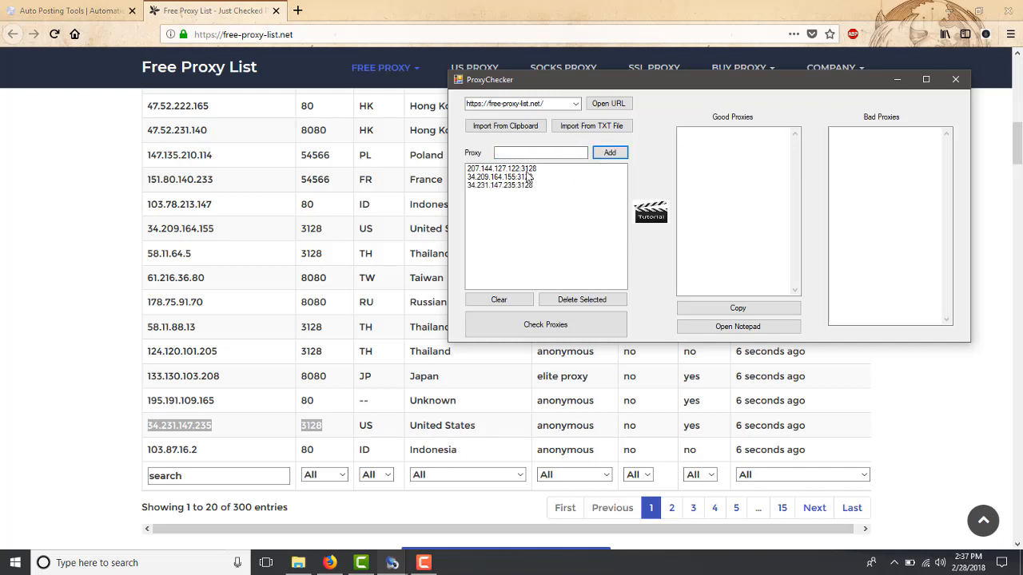
{"action": "mouse_move", "coordinate": [616, 112]}
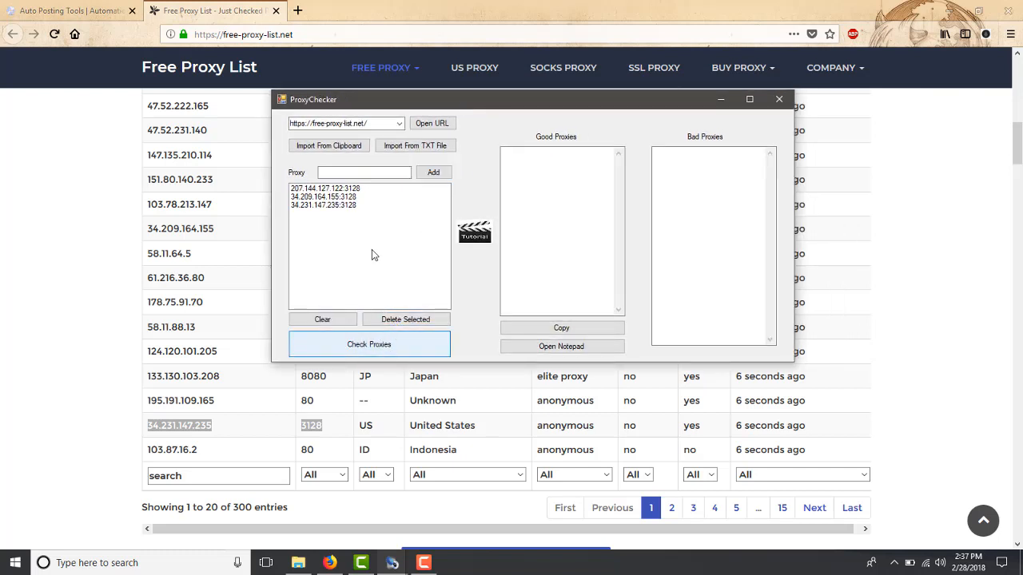
{"action": "mouse_move", "coordinate": [369, 234]}
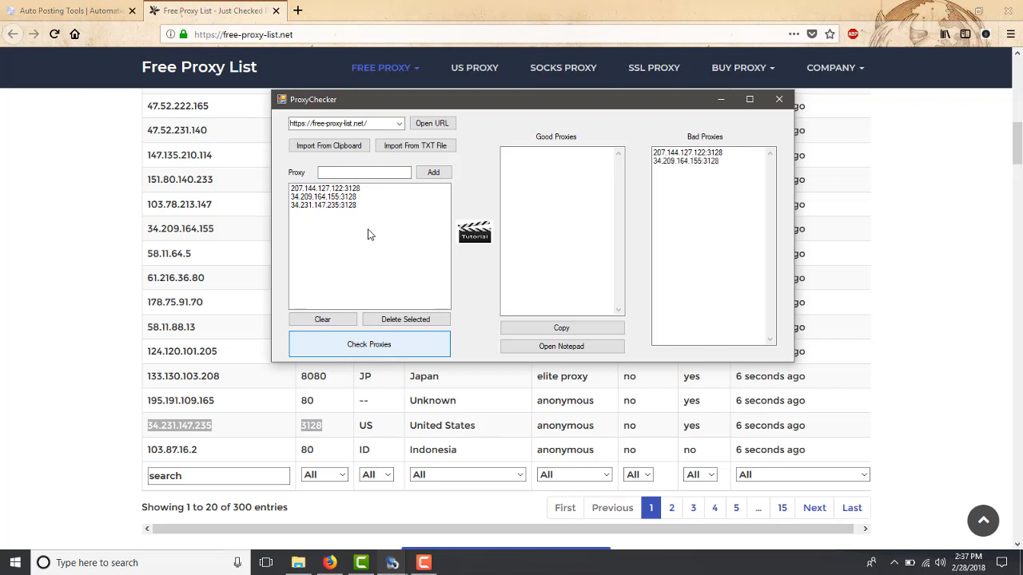
Run Check Proxies on the three listed proxies.
{"action": "left_click", "coordinate": [369, 344]}
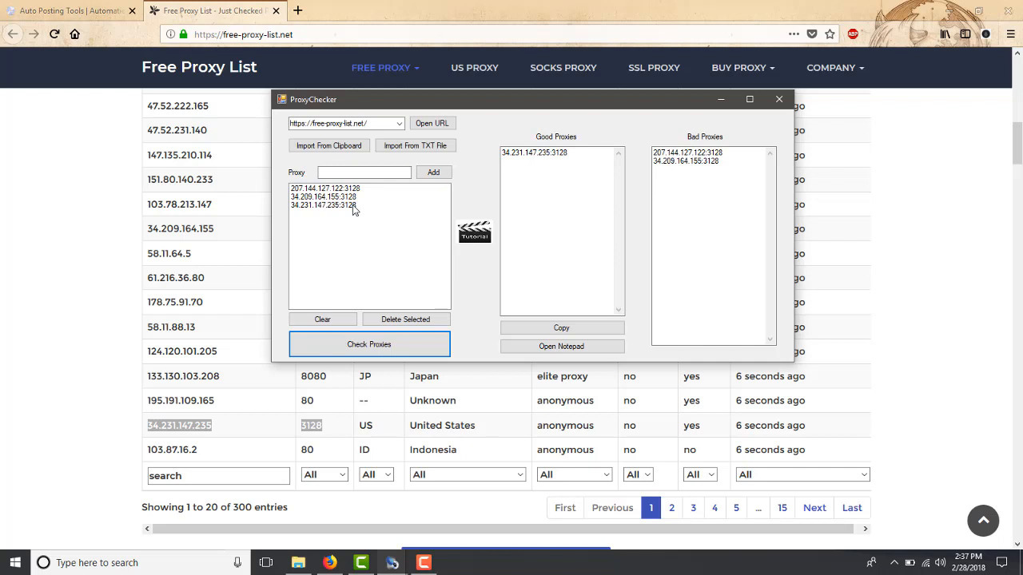
{"action": "mouse_move", "coordinate": [365, 206]}
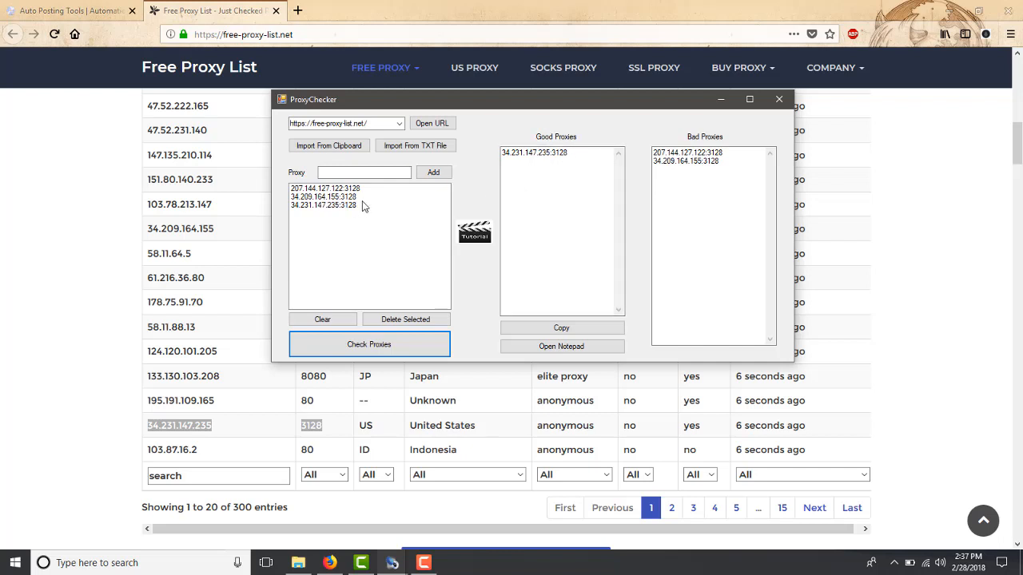
{"action": "mouse_move", "coordinate": [383, 211]}
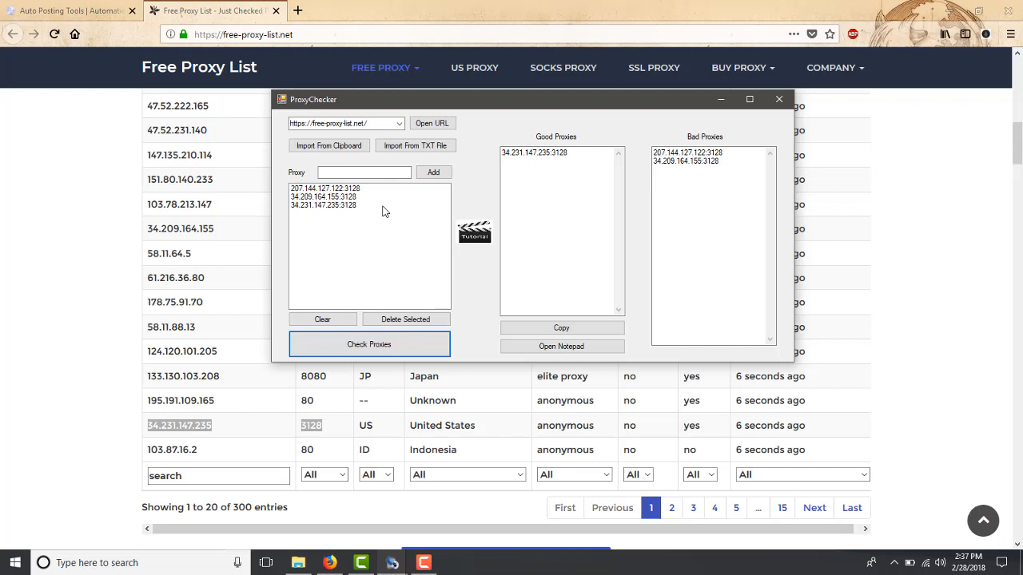
{"action": "mouse_move", "coordinate": [392, 215]}
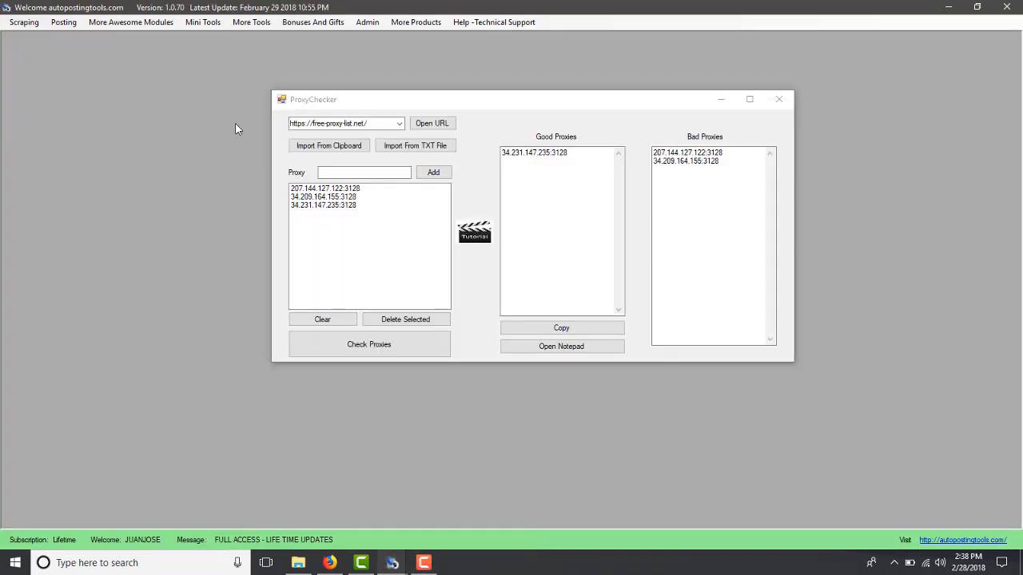
Open the More Awesome Modules menu in the main window.
{"action": "left_click", "coordinate": [130, 22]}
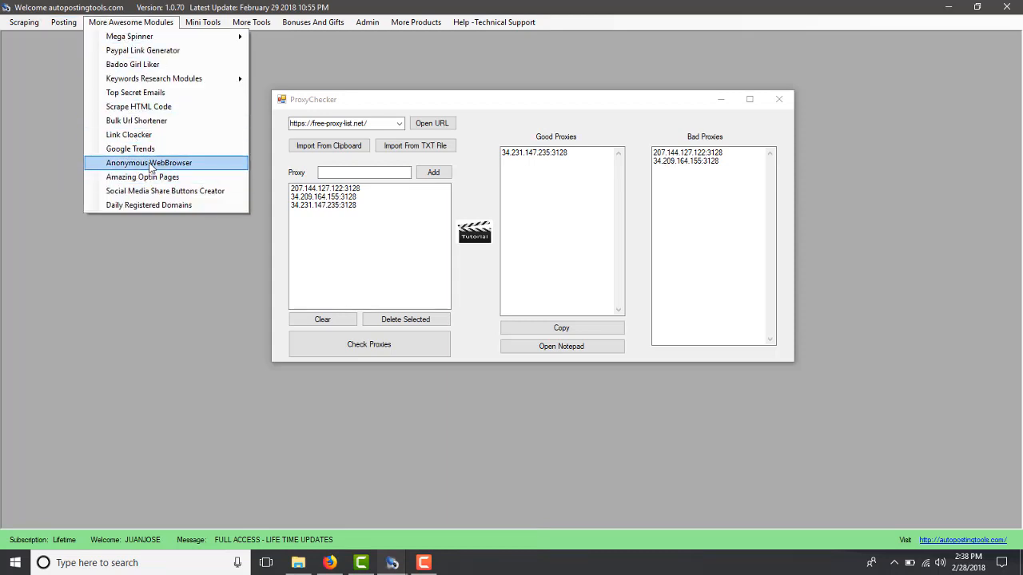
Open Anonymous WebBrowser and apply proxy 34.231.147.235:3128 in its Settings.
{"action": "left_click", "coordinate": [149, 162]}
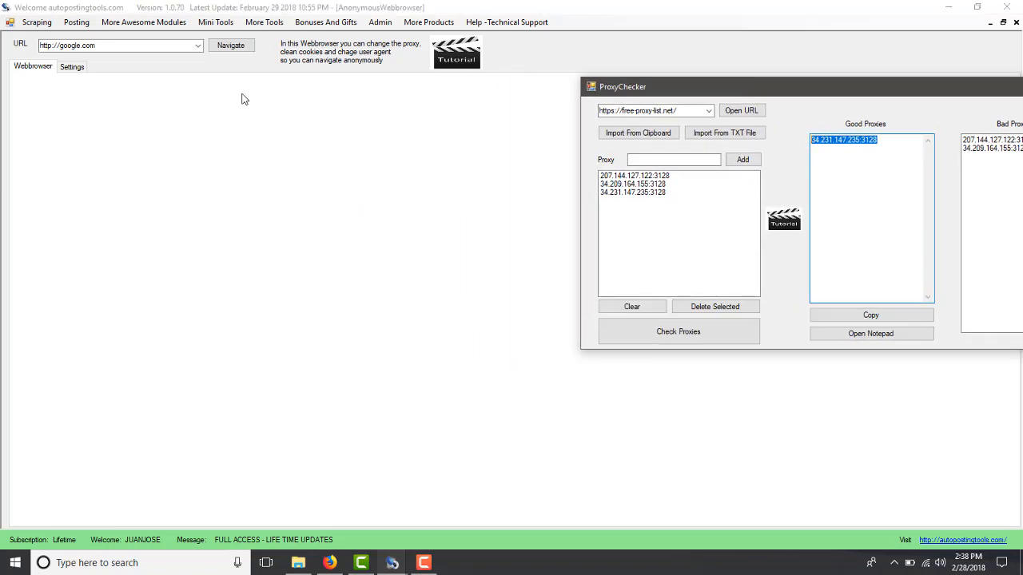
{"action": "left_click", "coordinate": [71, 66]}
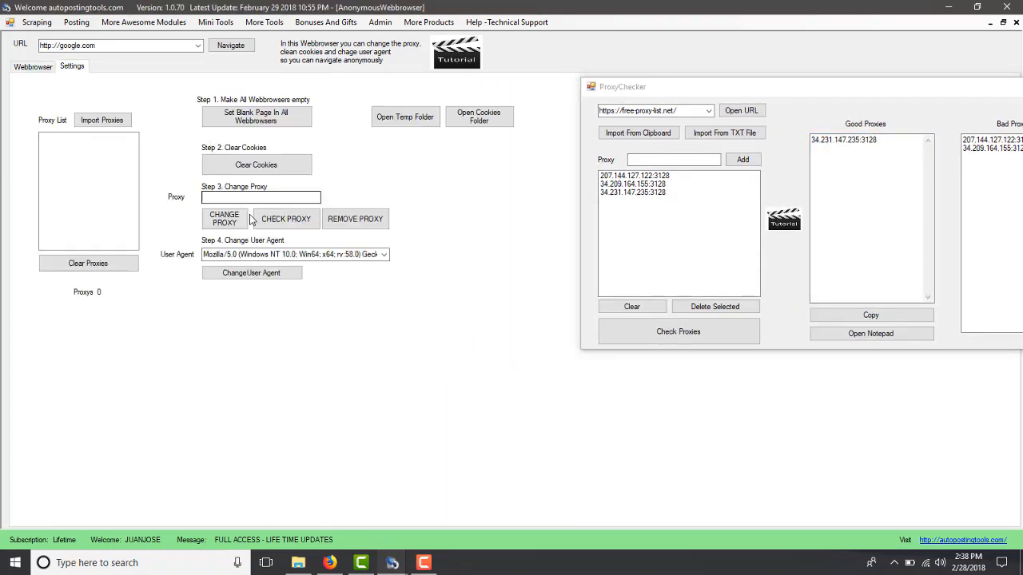
{"action": "right_click", "coordinate": [260, 197]}
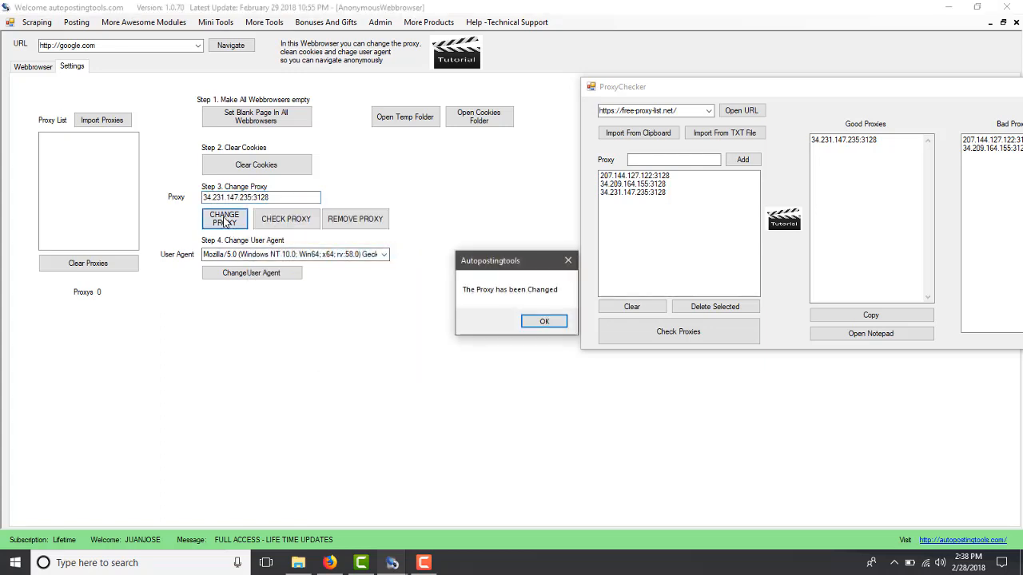
{"action": "left_click", "coordinate": [544, 322]}
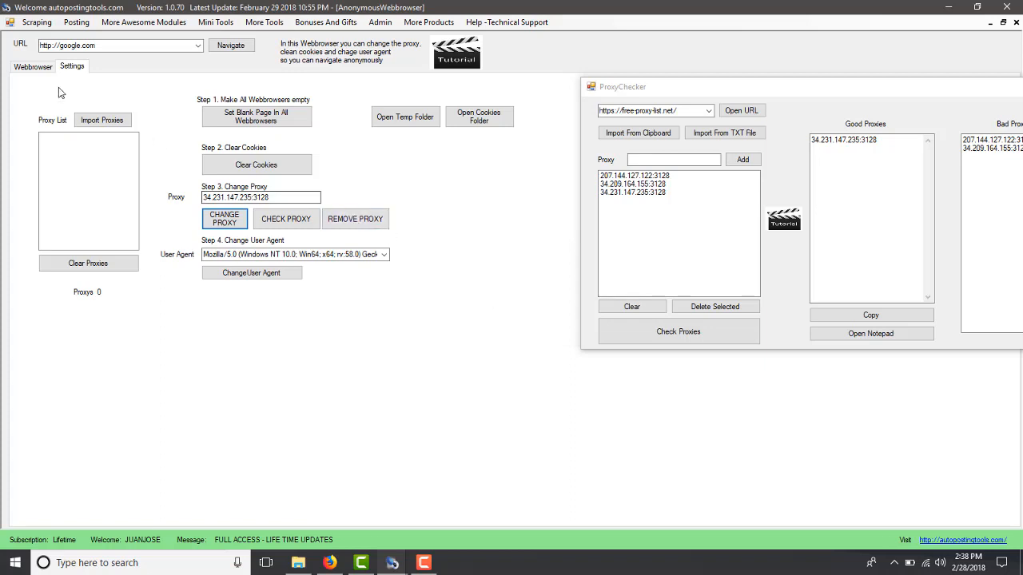
{"action": "left_click", "coordinate": [198, 45]}
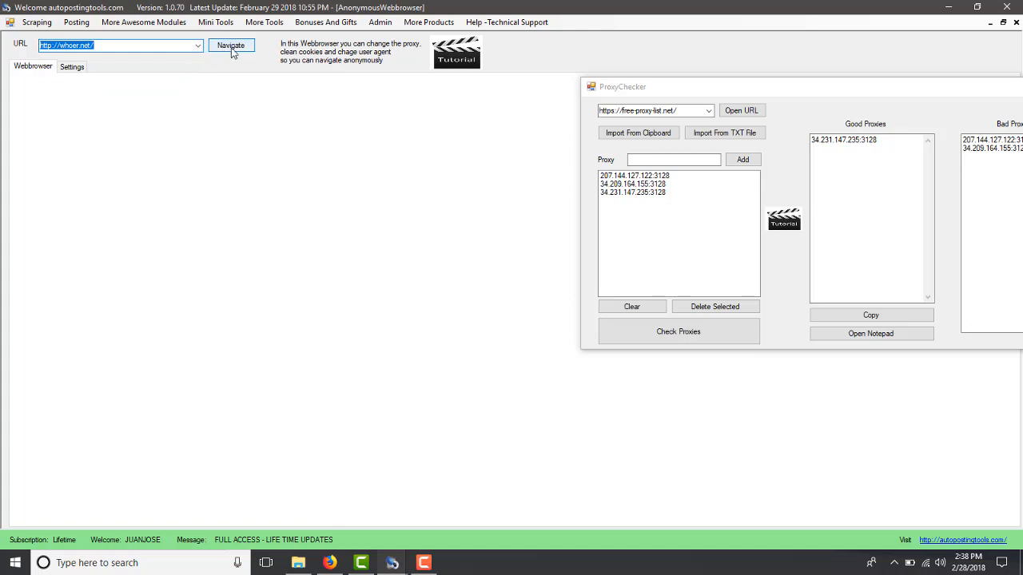
{"action": "left_click", "coordinate": [231, 44]}
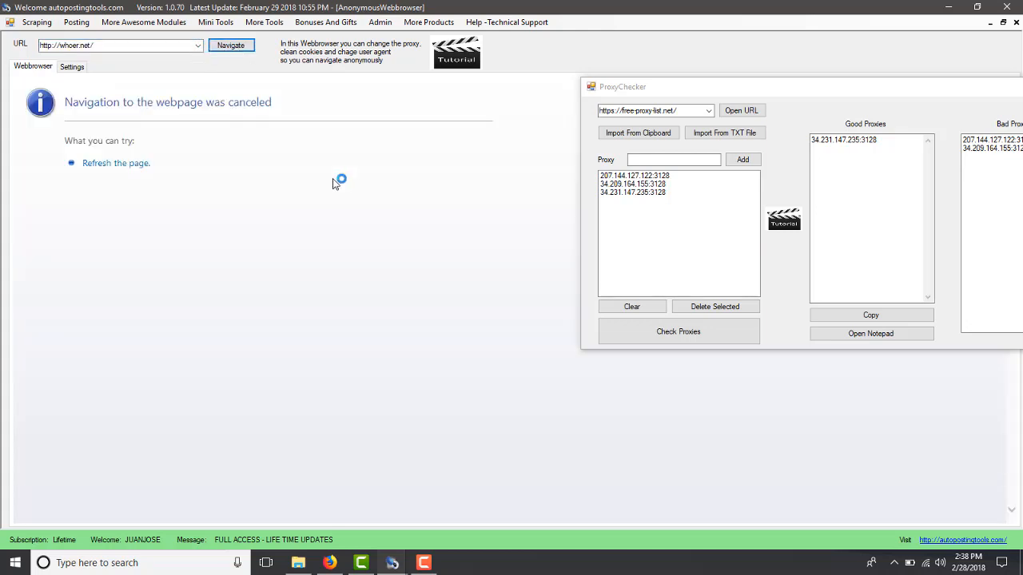
{"action": "left_click", "coordinate": [197, 45]}
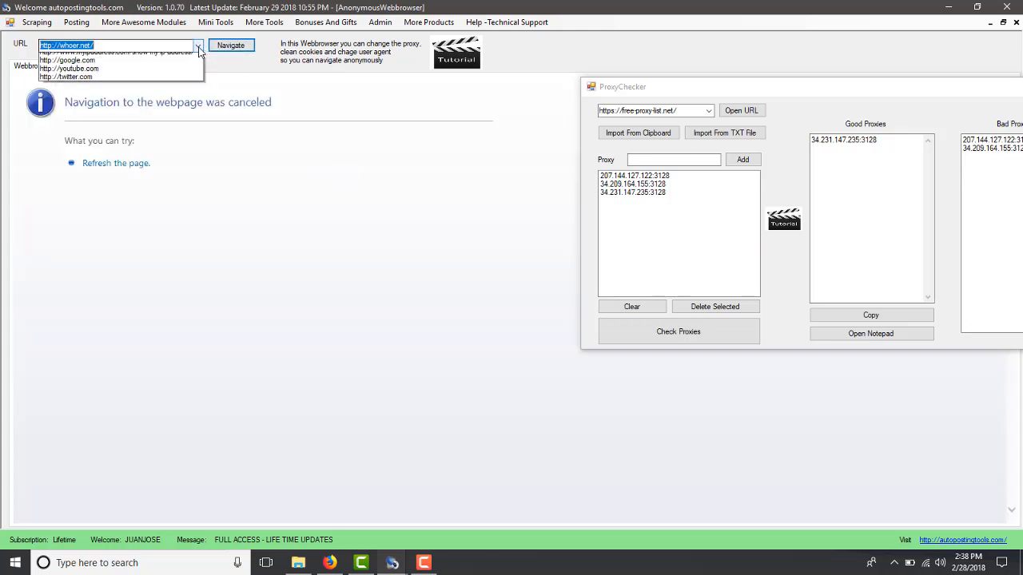
{"action": "left_click", "coordinate": [104, 52]}
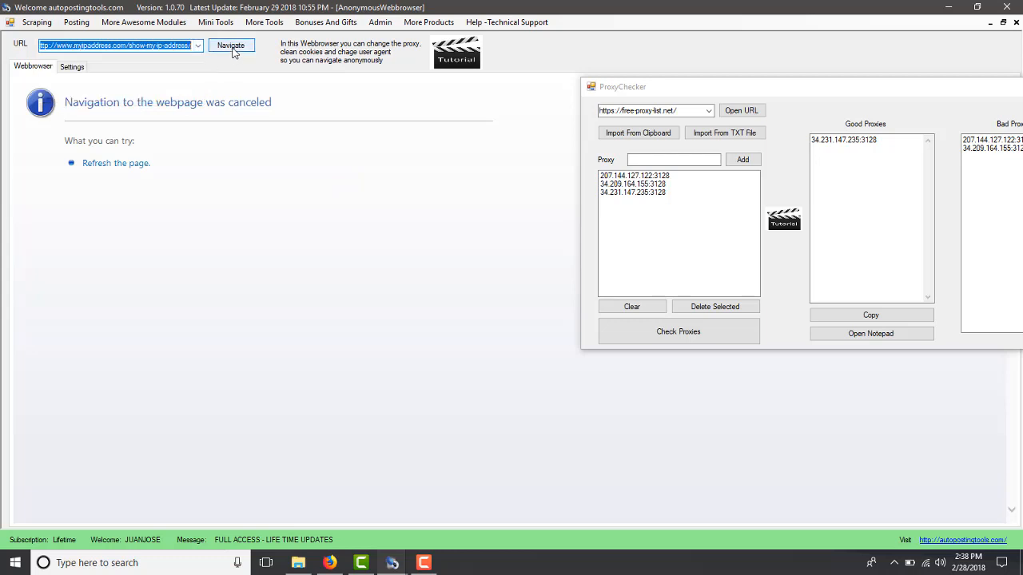
{"action": "left_click", "coordinate": [230, 45]}
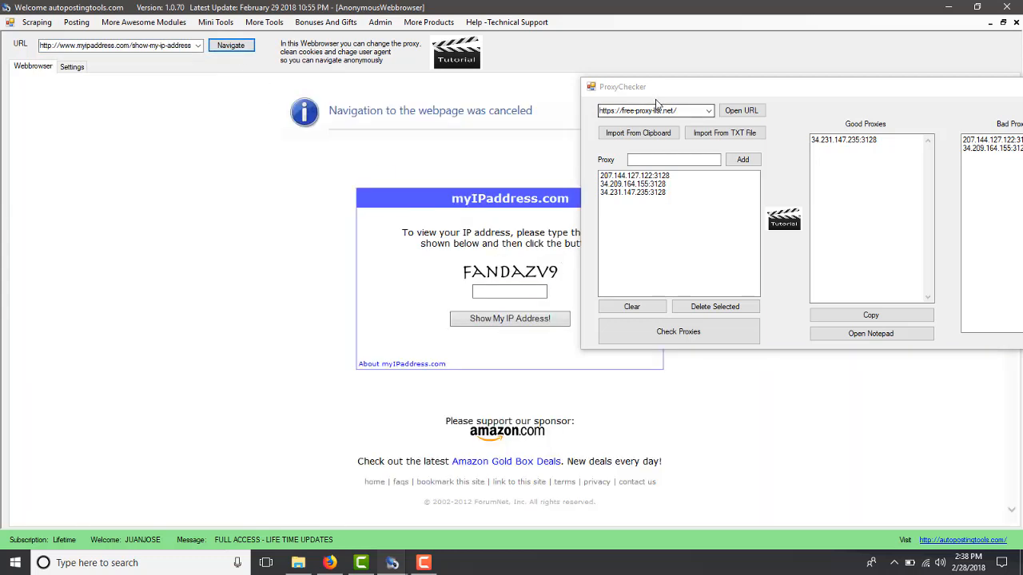
Submit captcha 'FANDAZ' on myipaddress.com to reveal IP 34.231.147.235.
{"action": "left_click_drag", "start_coordinate": [621, 87], "coordinate": [693, 86]}
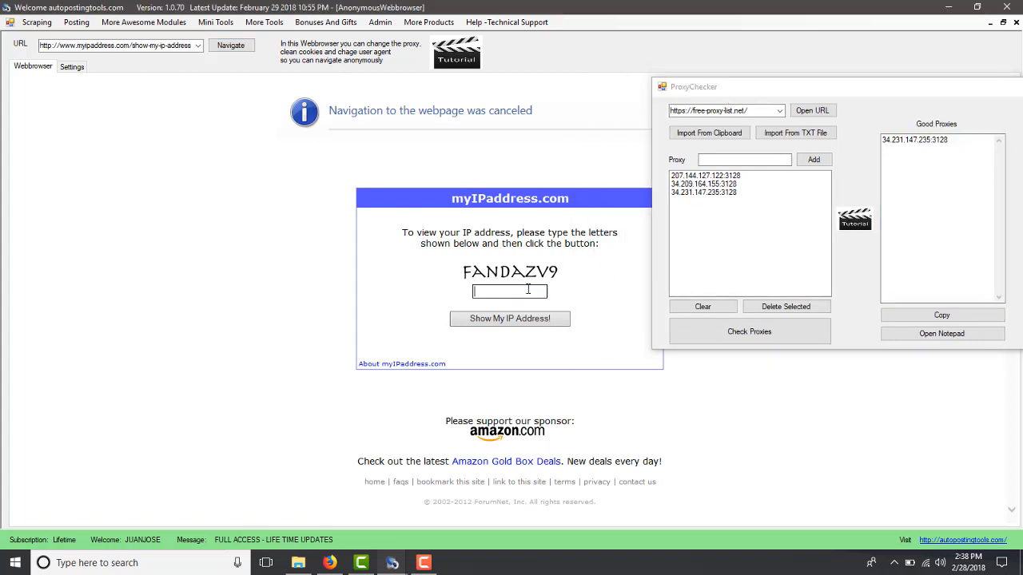
{"action": "type", "text": "F"}
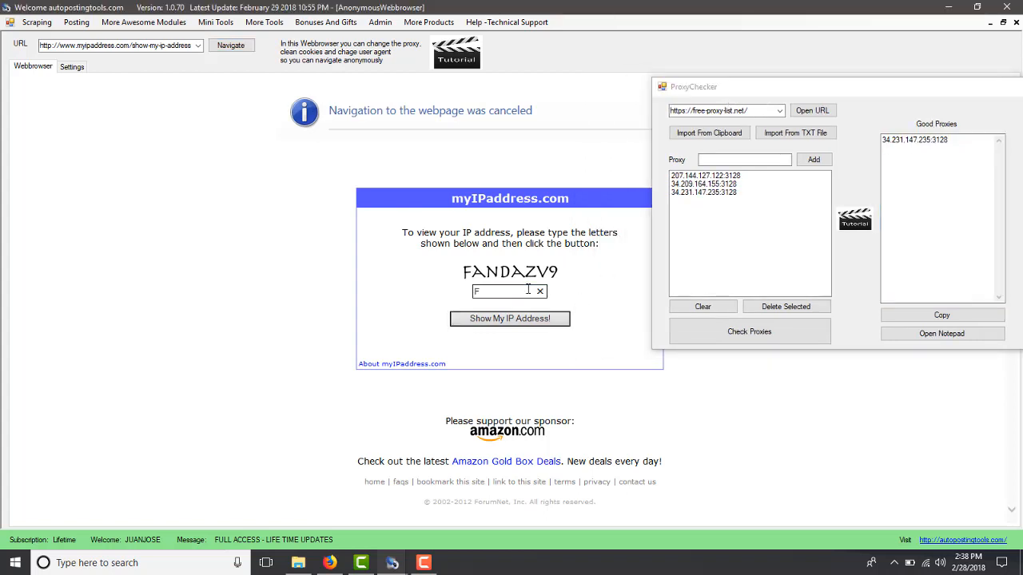
{"action": "type", "text": "AN"}
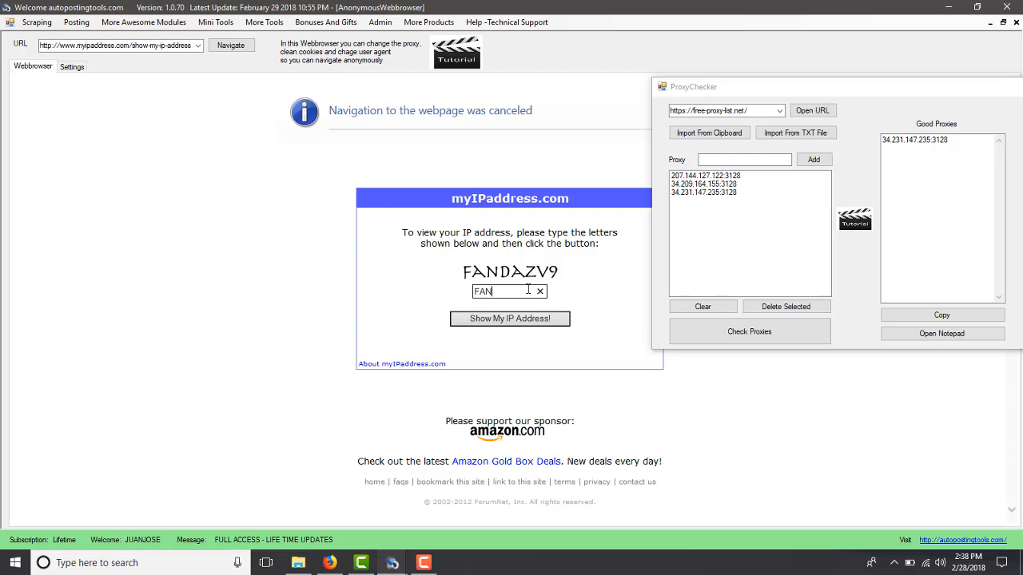
{"action": "type", "text": "DAZV9"}
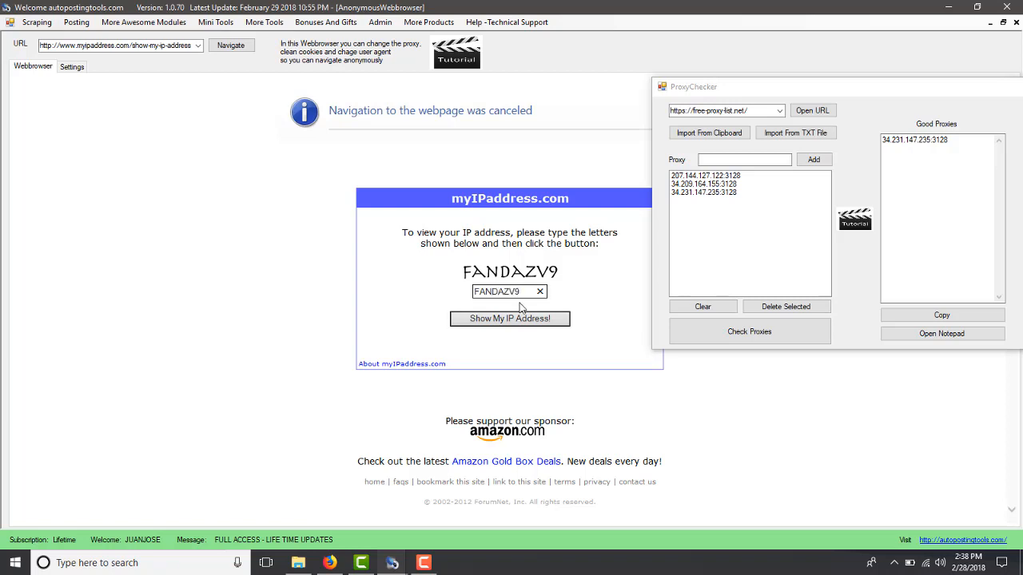
{"action": "left_click", "coordinate": [509, 318]}
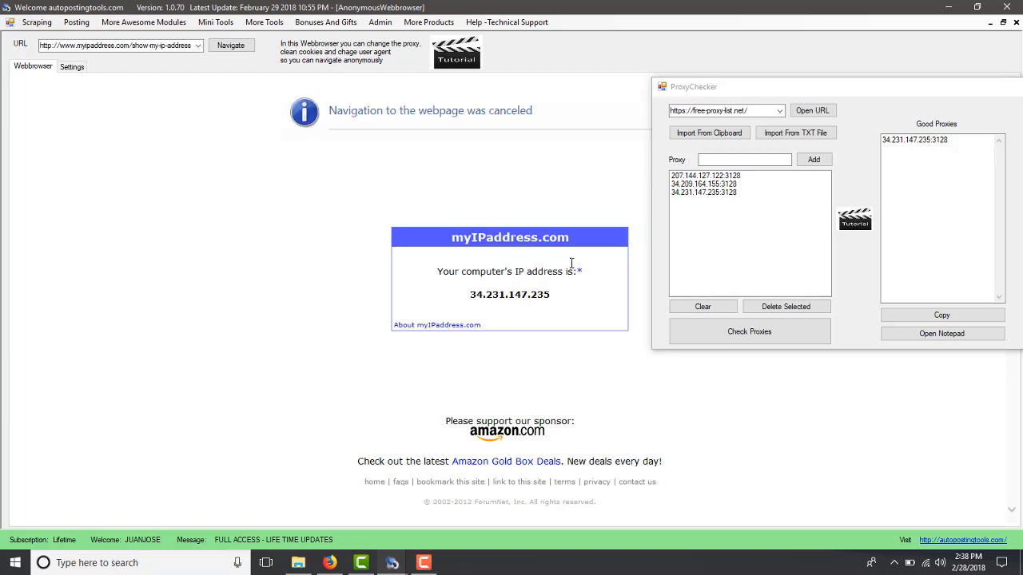
{"action": "left_click", "coordinate": [915, 139]}
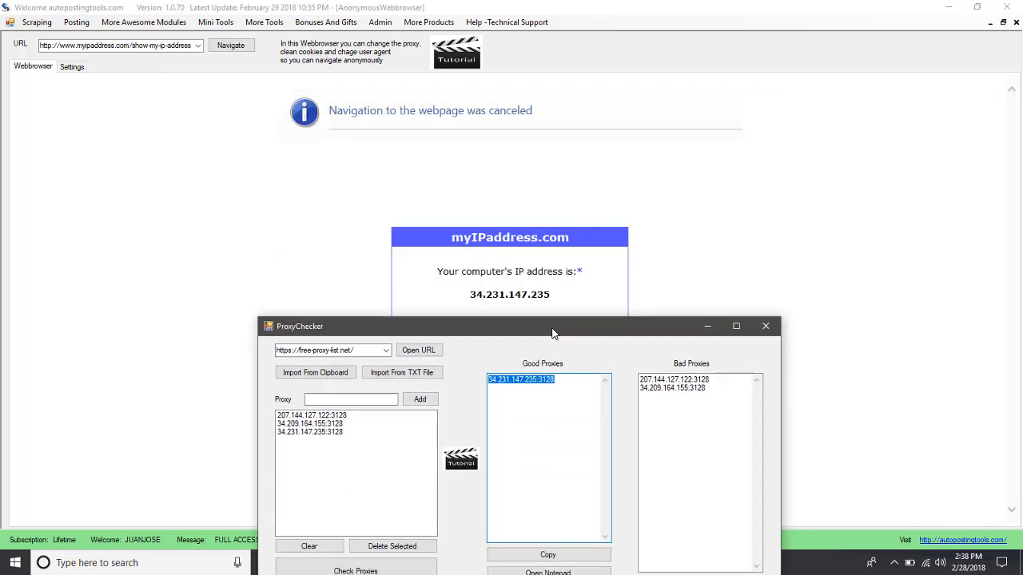
{"action": "left_click_drag", "start_coordinate": [555, 326], "coordinate": [707, 121]}
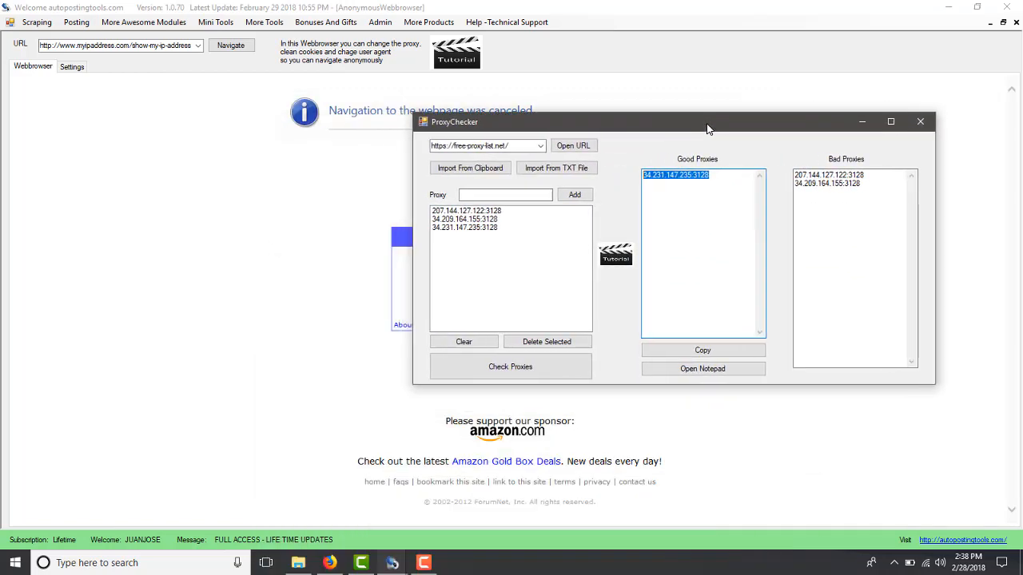
{"action": "left_click_drag", "start_coordinate": [707, 121], "coordinate": [699, 118]}
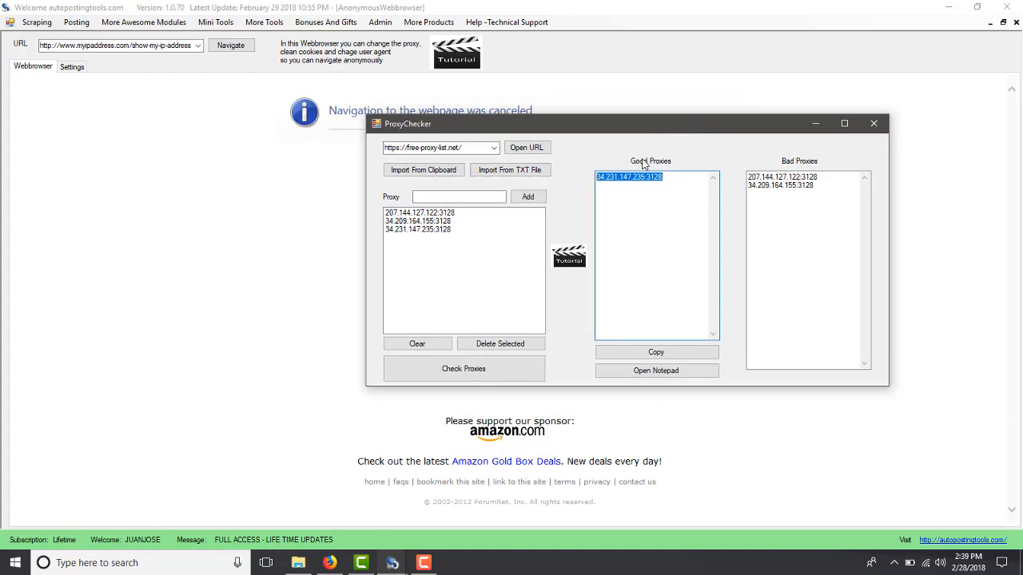
{"action": "mouse_move", "coordinate": [571, 285]}
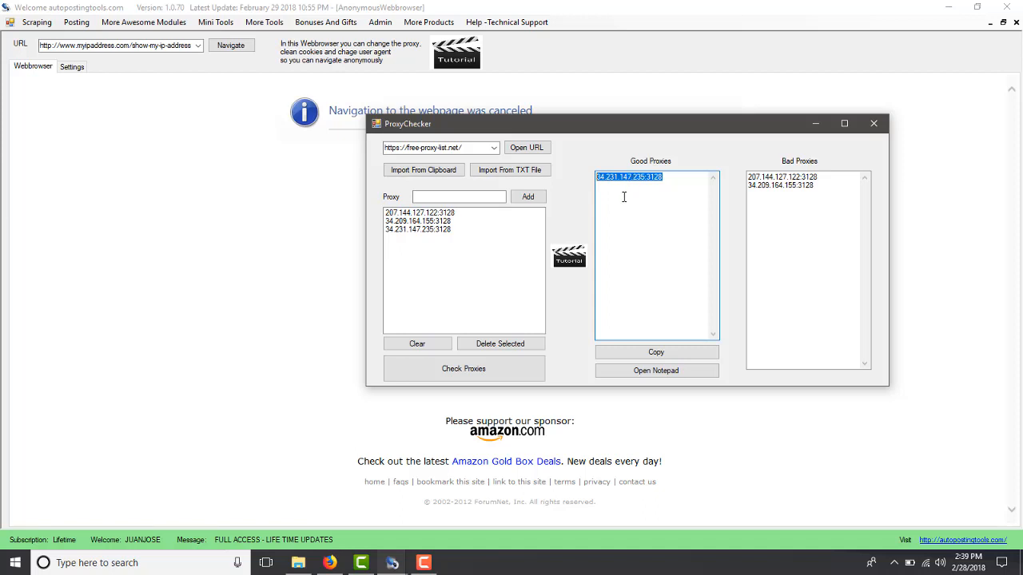
{"action": "mouse_move", "coordinate": [498, 241]}
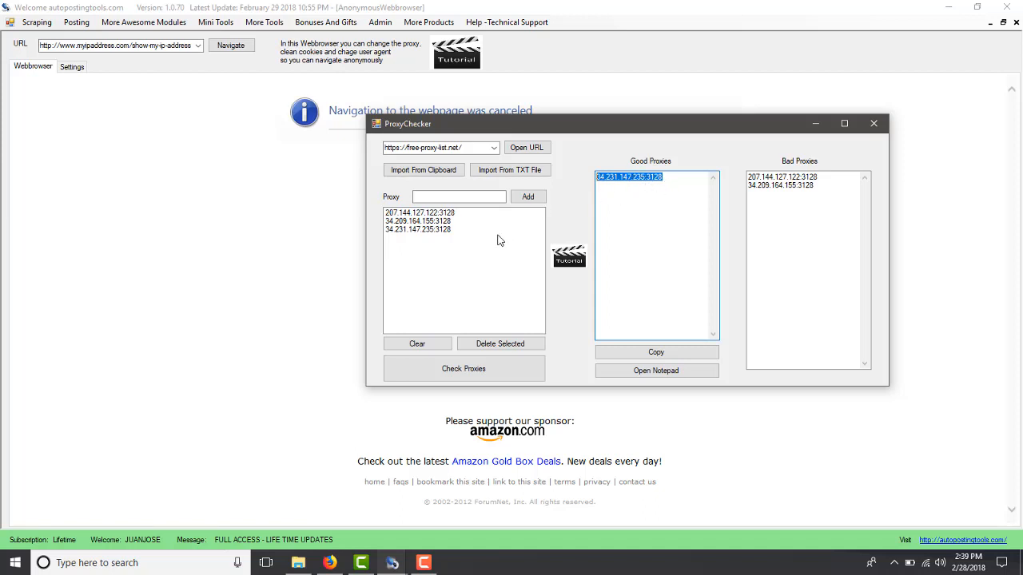
{"action": "mouse_move", "coordinate": [598, 199]}
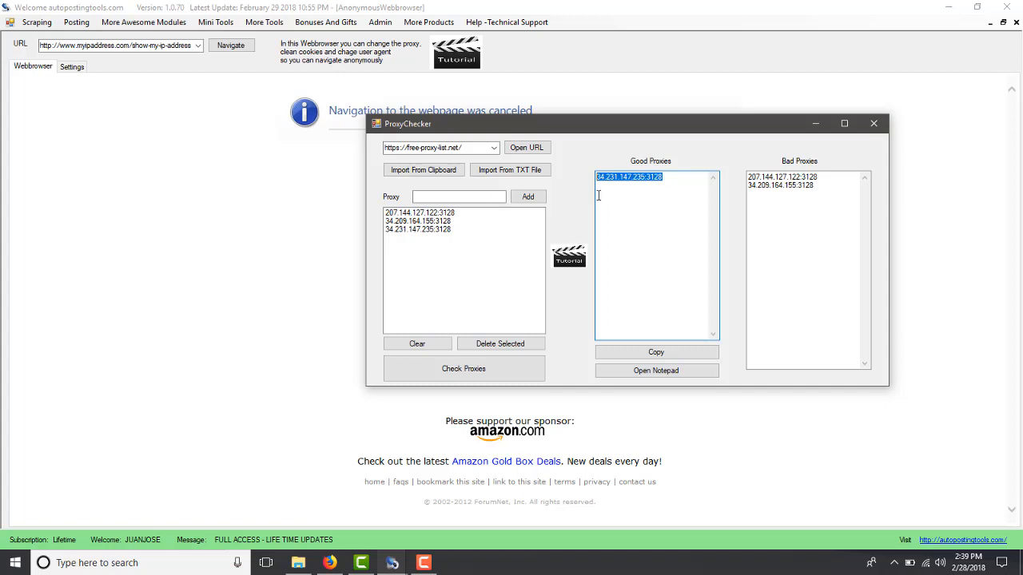
{"action": "mouse_move", "coordinate": [602, 191]}
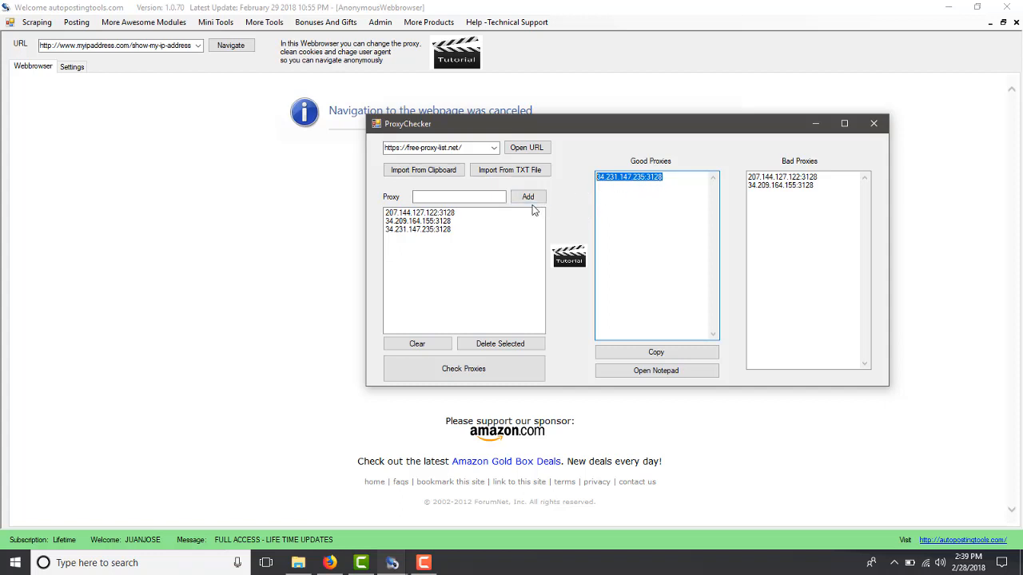
{"action": "mouse_move", "coordinate": [468, 186]}
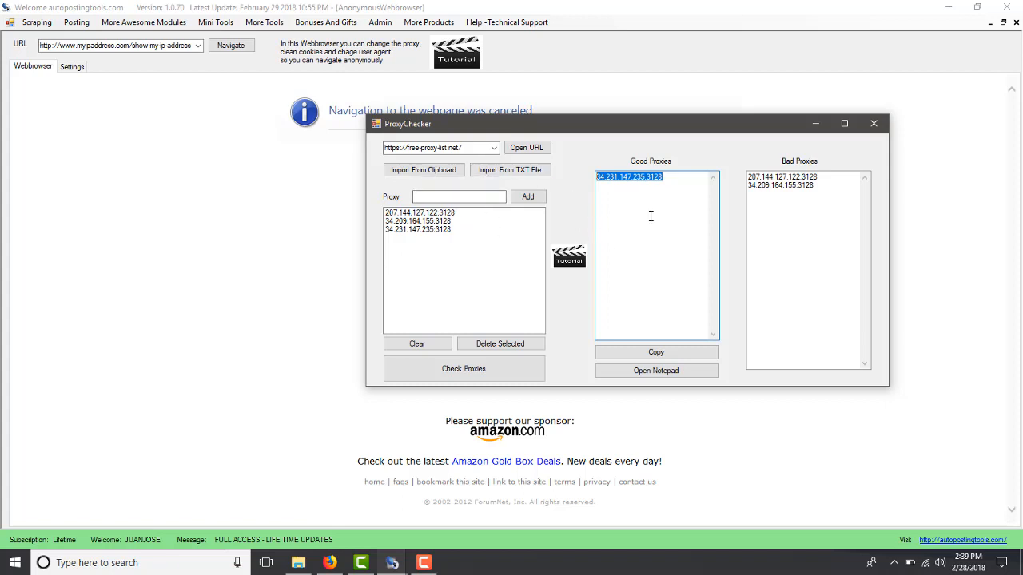
{"action": "mouse_move", "coordinate": [673, 205]}
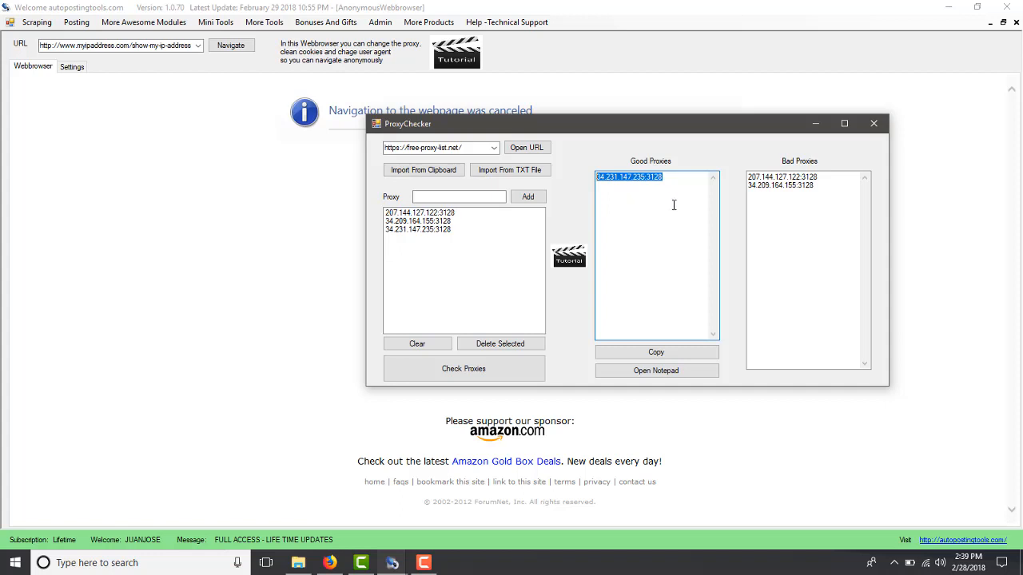
{"action": "mouse_move", "coordinate": [489, 195]}
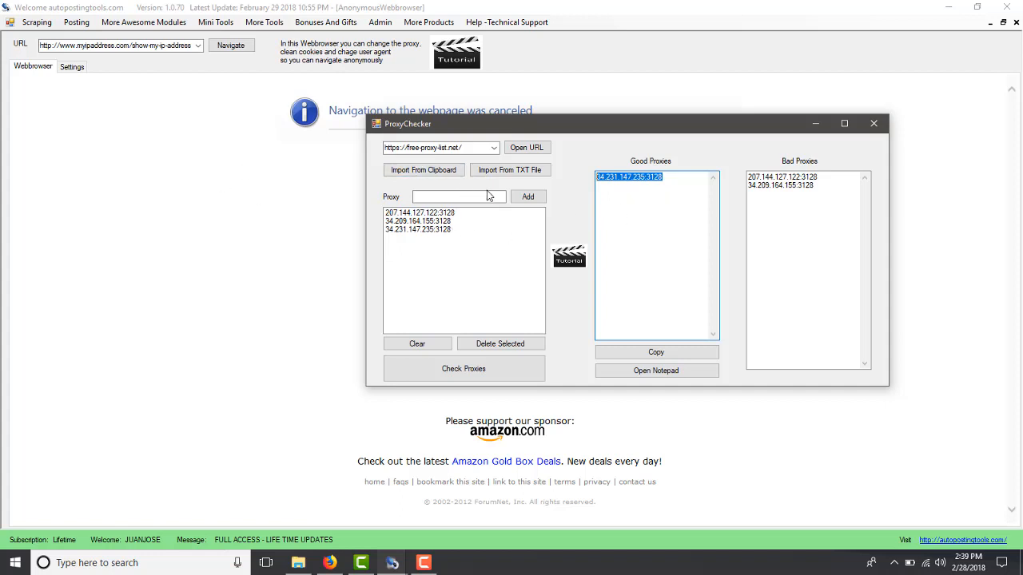
{"action": "mouse_move", "coordinate": [673, 234]}
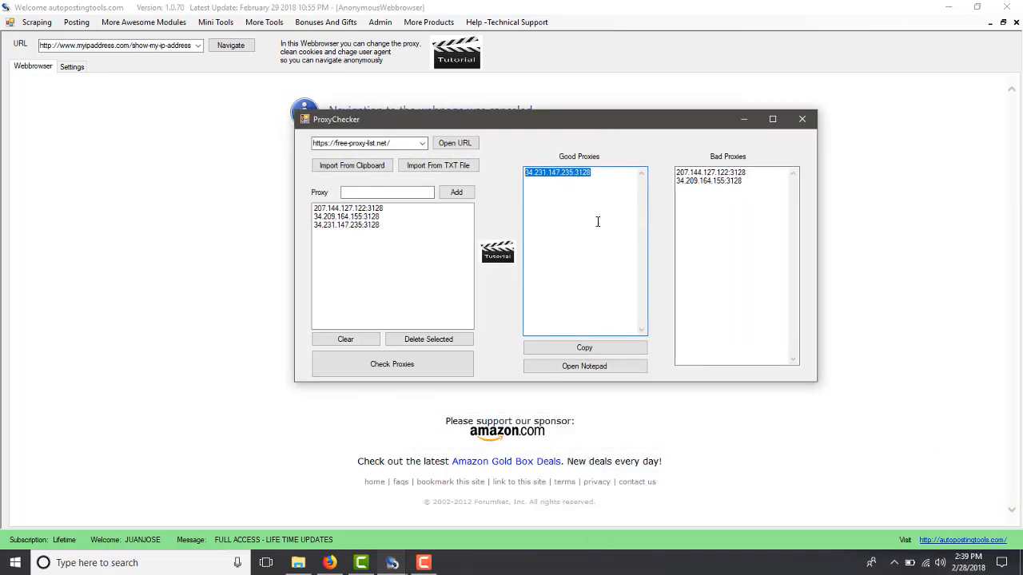
{"action": "mouse_move", "coordinate": [583, 235]}
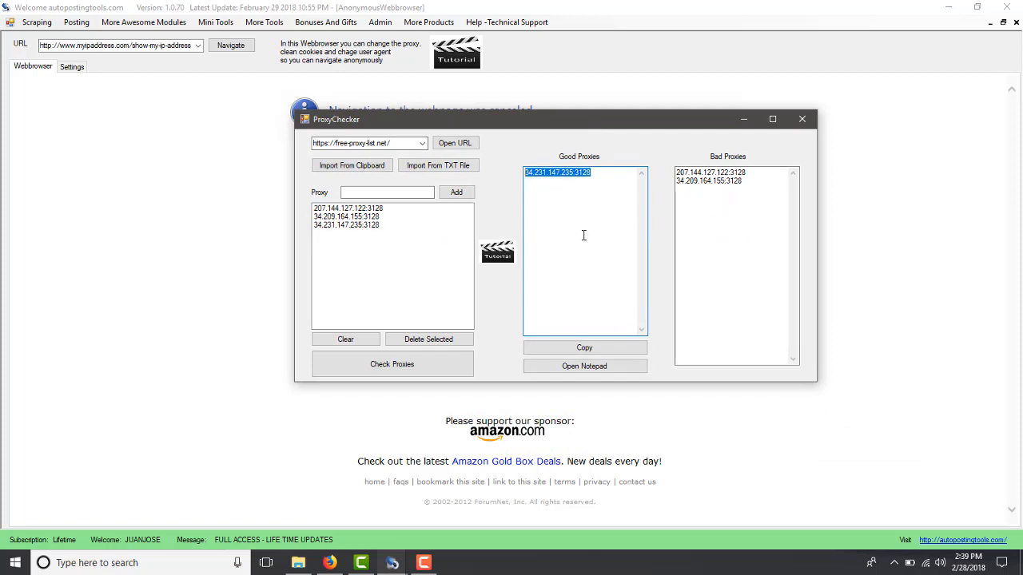